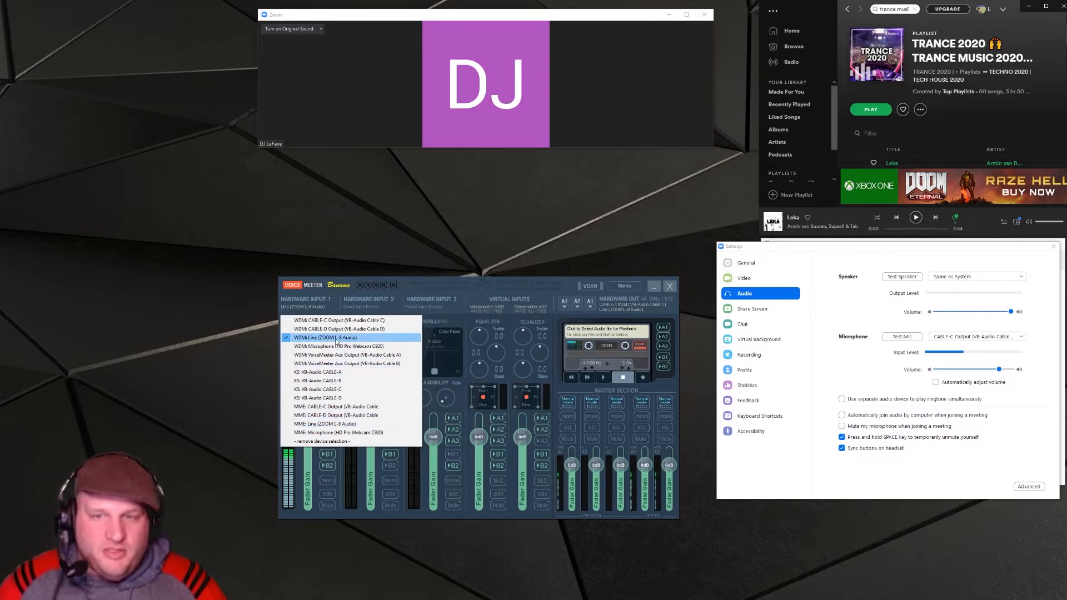
Step: Set hardware input 1 to WDM Line (ZOOM L-8 Audio)
{"action": "left_click", "coordinate": [326, 338]}
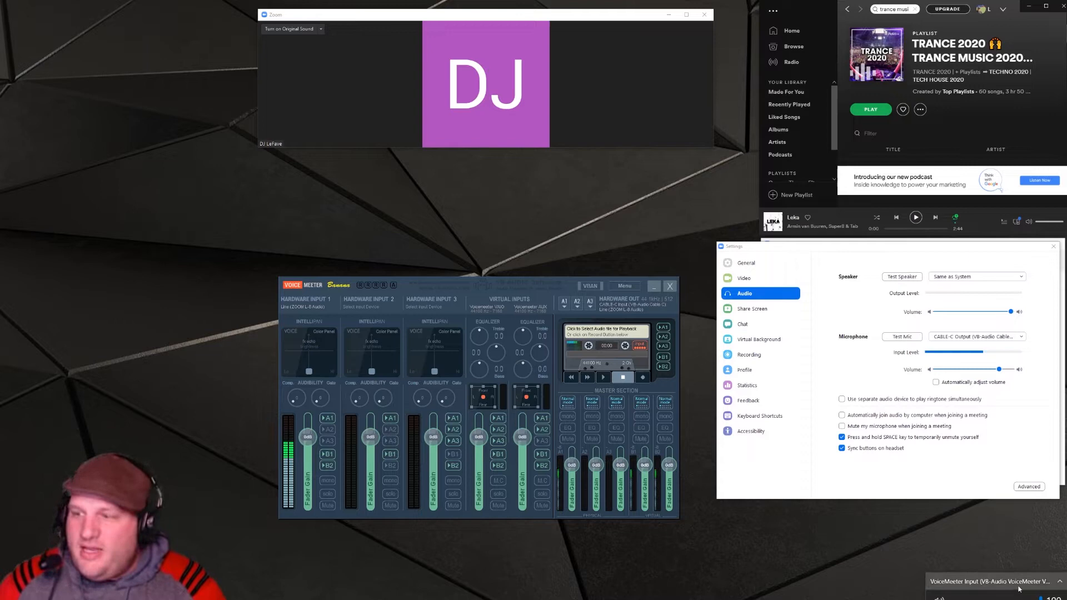
Step: Make VoiceMeeter Input (VB-Audio VoiceMeeter VAIO) the Windows playback device
{"action": "left_click", "coordinate": [990, 582]}
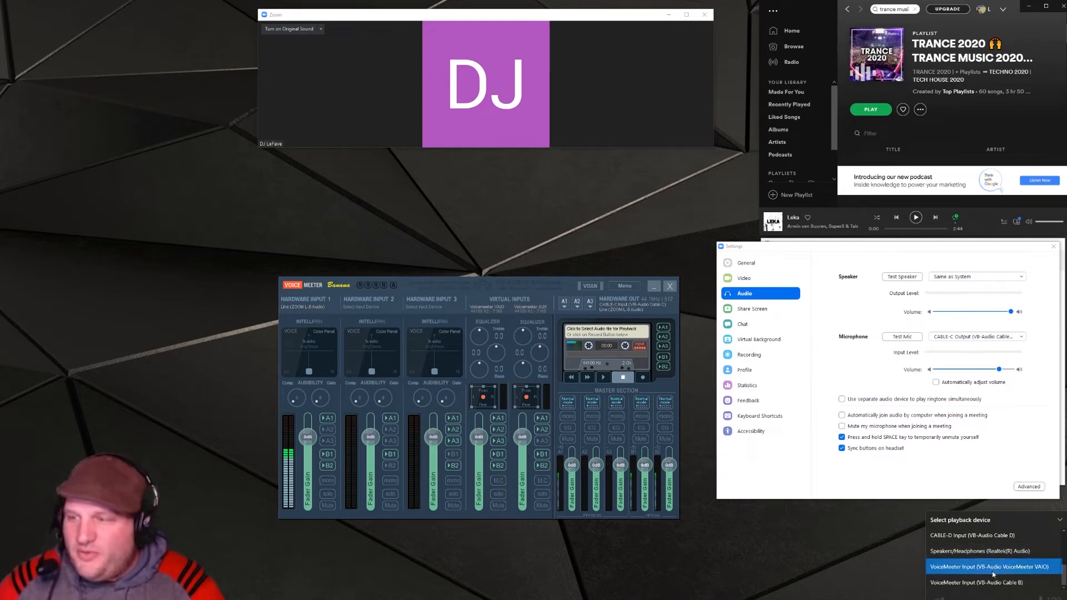
{"action": "left_click", "coordinate": [990, 566]}
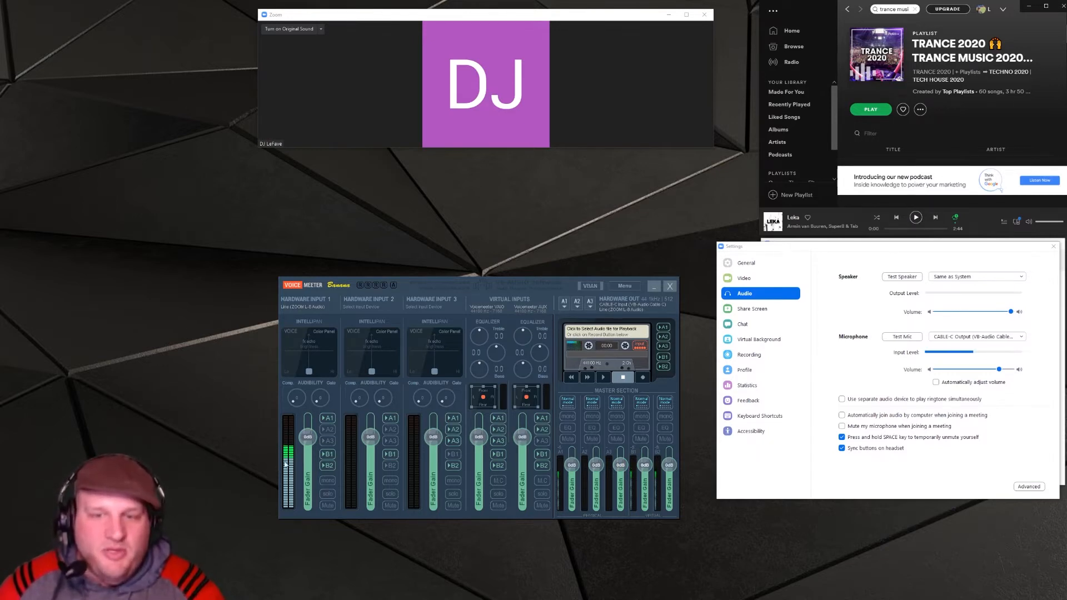
{"action": "left_click", "coordinate": [916, 217]}
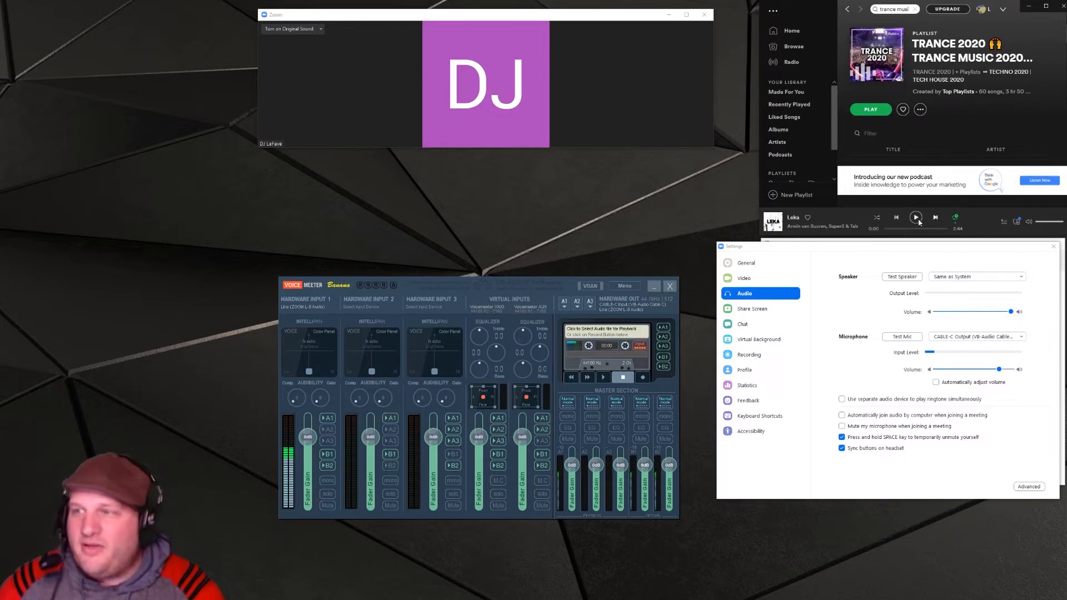
{"action": "left_click", "coordinate": [916, 217]}
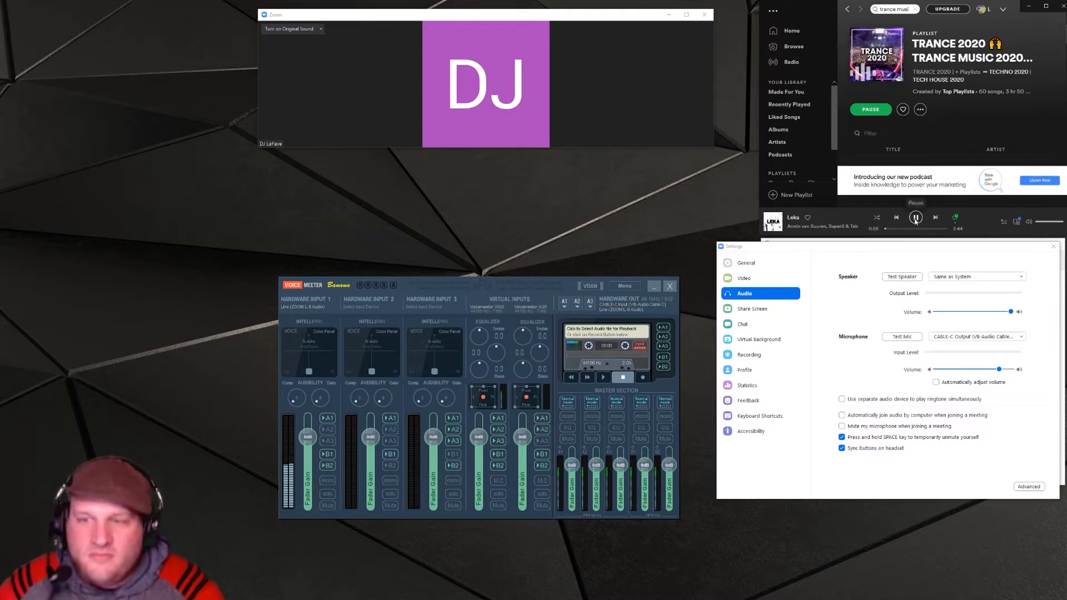
{"action": "left_click", "coordinate": [915, 217]}
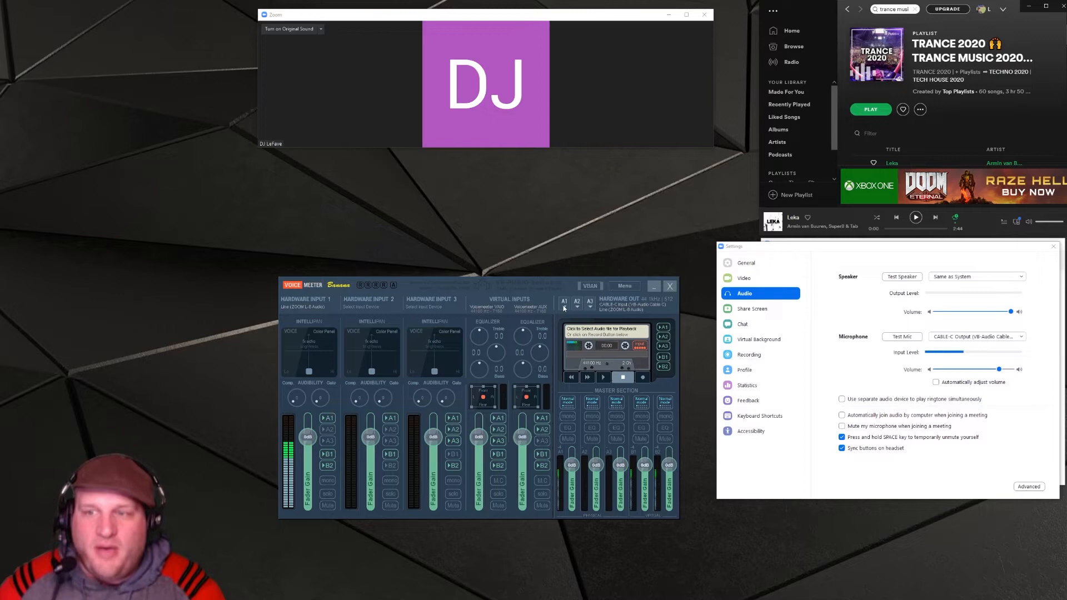
{"action": "left_click", "coordinate": [565, 301]}
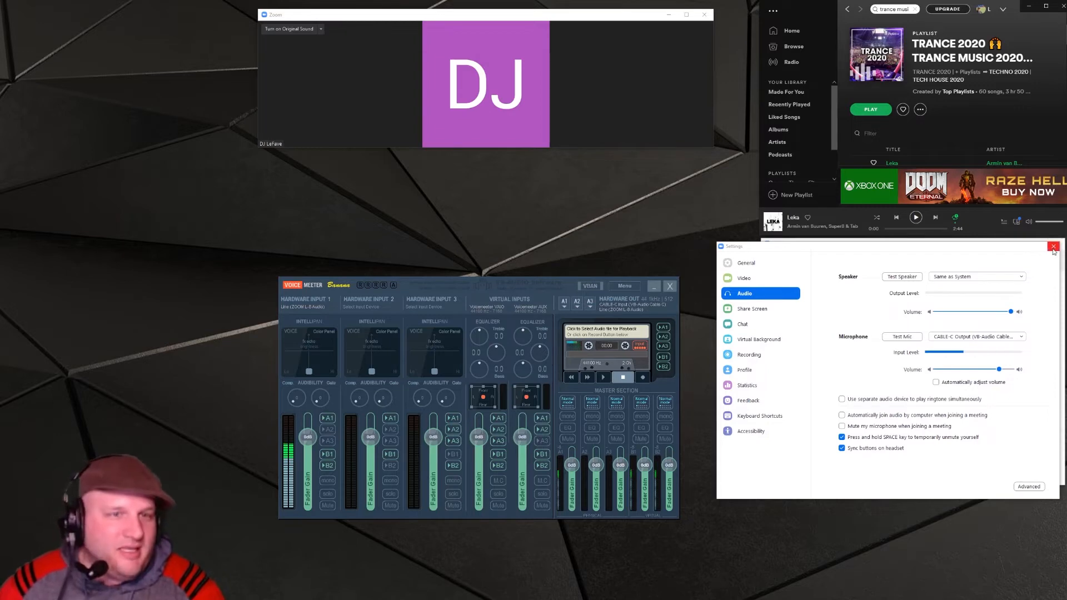
{"action": "left_click", "coordinate": [1054, 246]}
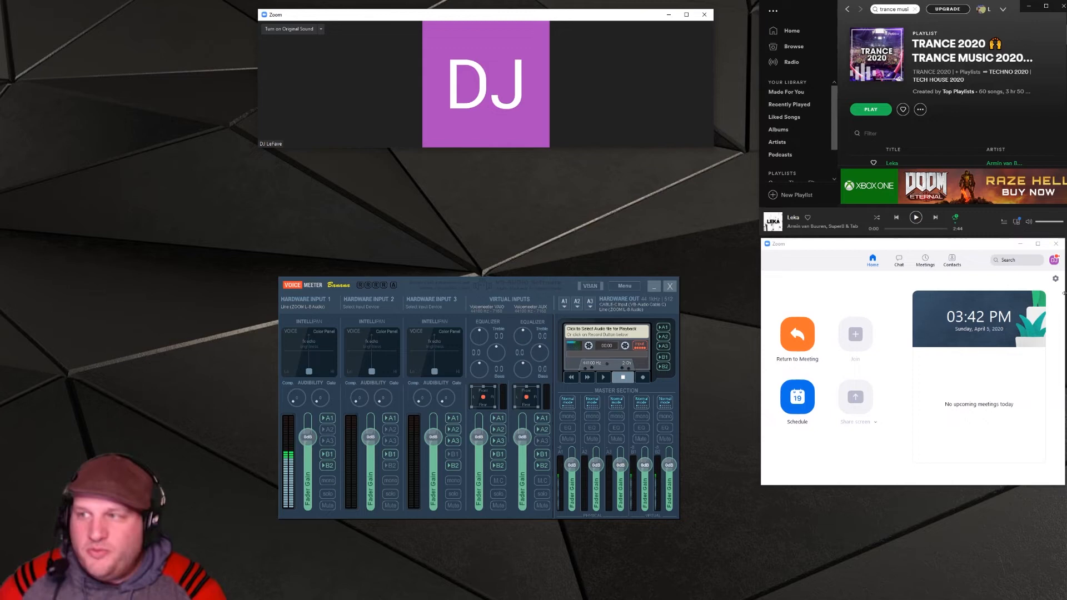
{"action": "left_click", "coordinate": [1055, 278]}
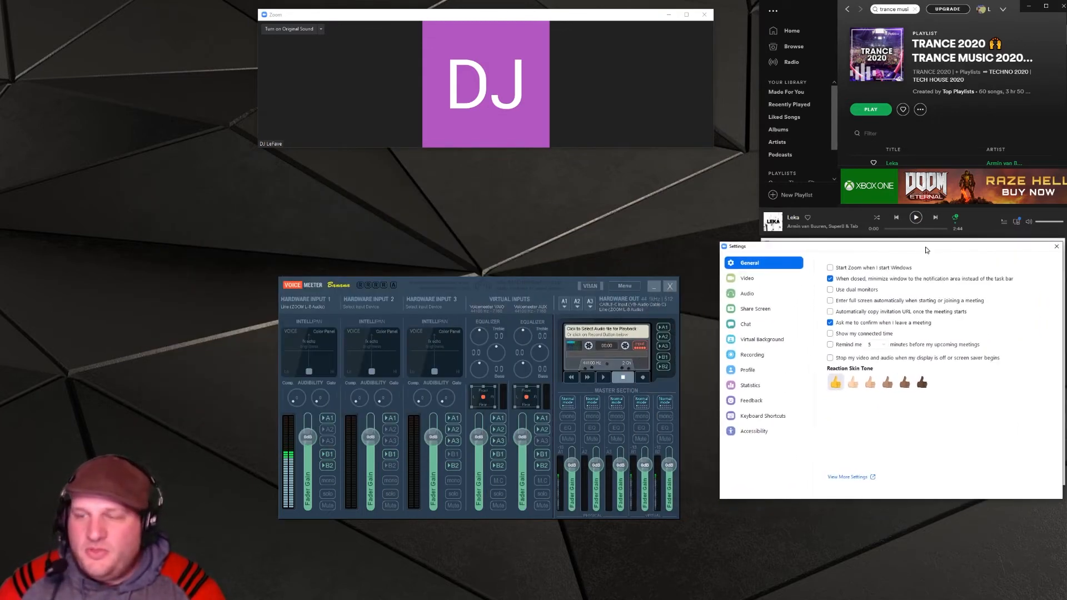
{"action": "left_click", "coordinate": [747, 294]}
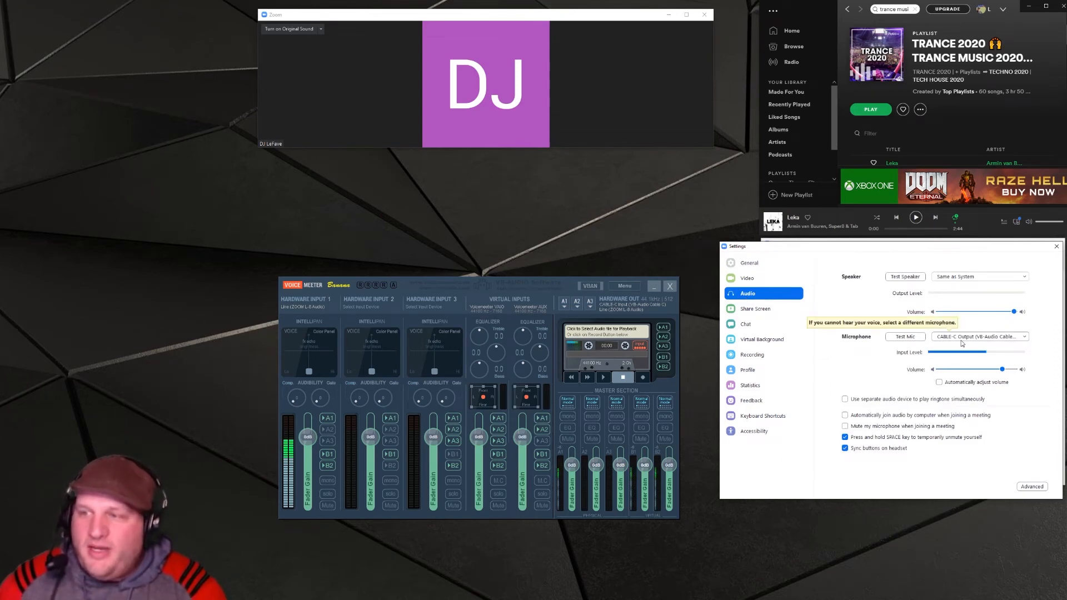
{"action": "left_click", "coordinate": [980, 335]}
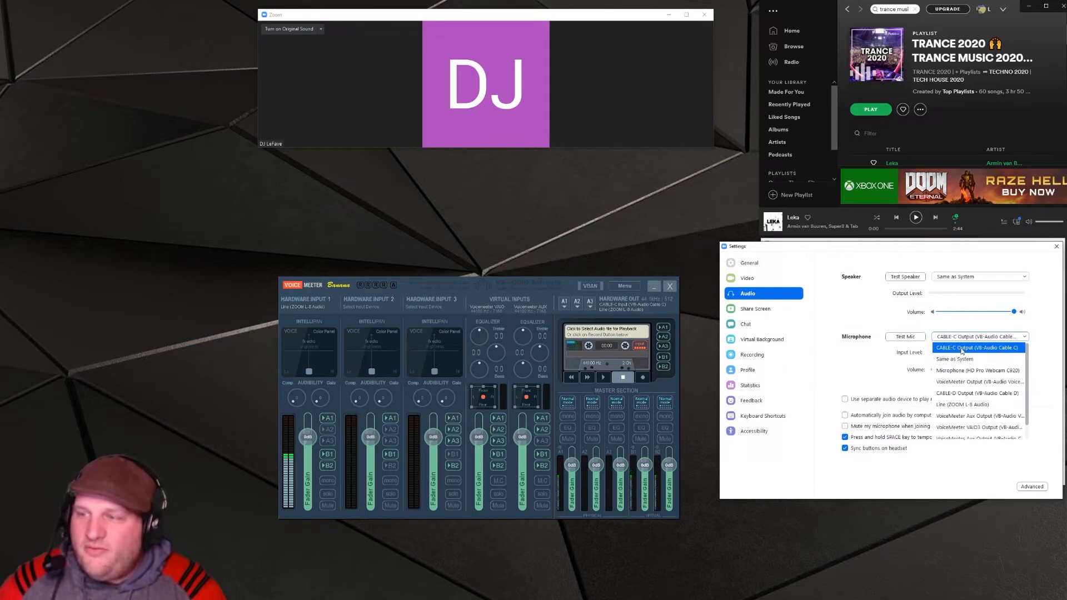
{"action": "left_click", "coordinate": [977, 348]}
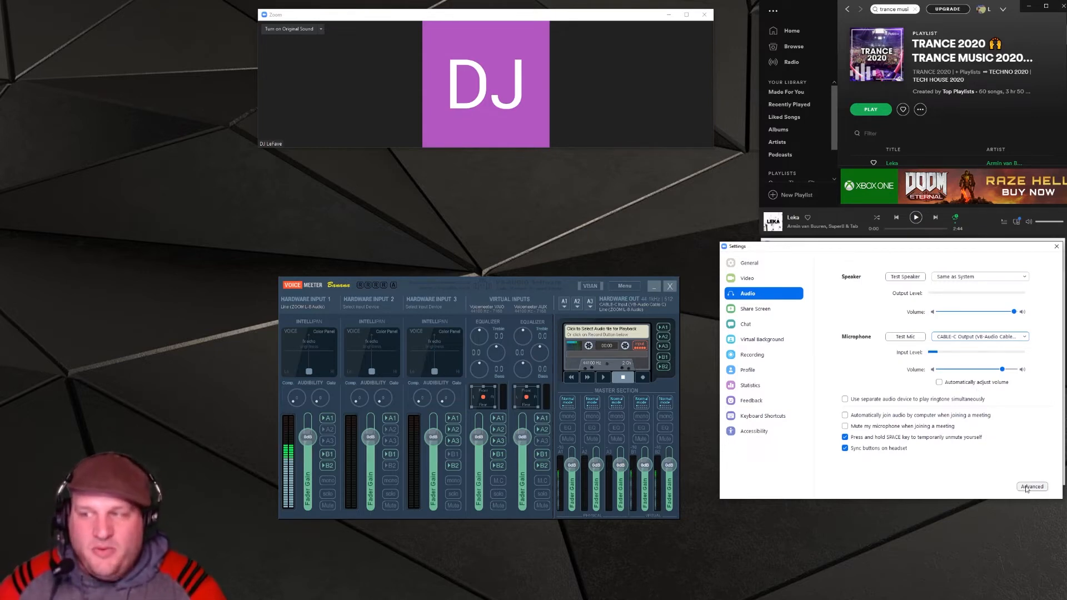
Step: Confirm the in-meeting Original Sound option in advanced audio and leave Zoom settings
{"action": "left_click", "coordinate": [1032, 487]}
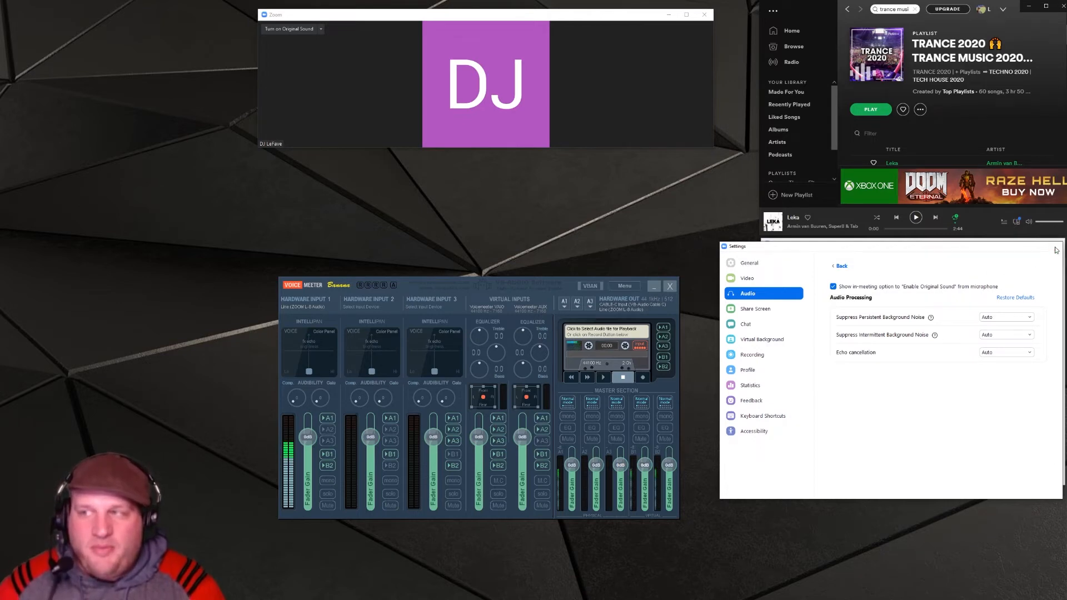
{"action": "left_click", "coordinate": [1056, 247]}
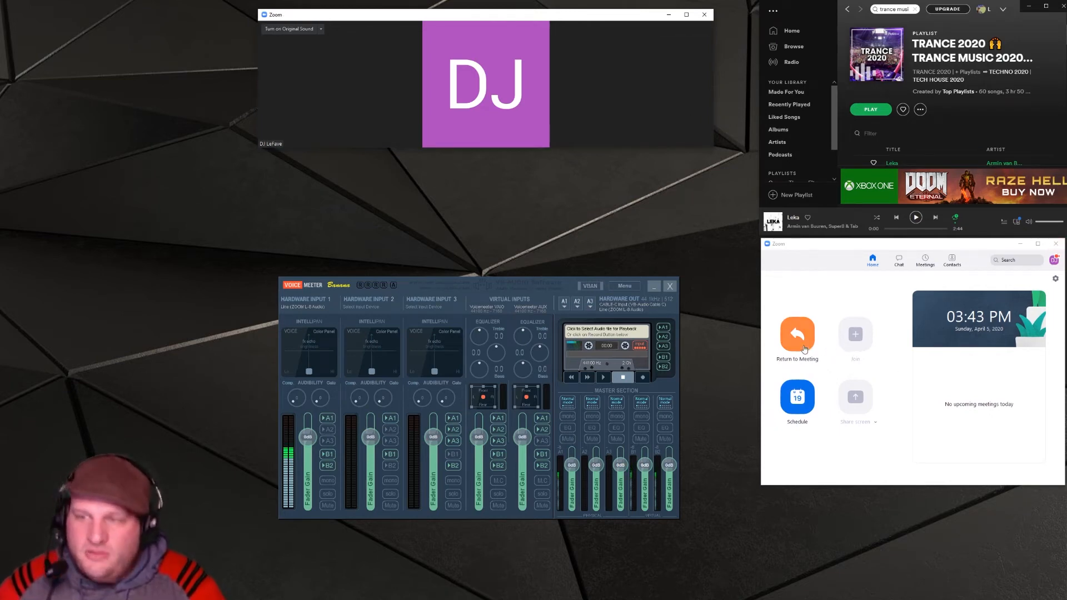
Step: Return to the meeting and turn on Original Sound
{"action": "left_click", "coordinate": [796, 334]}
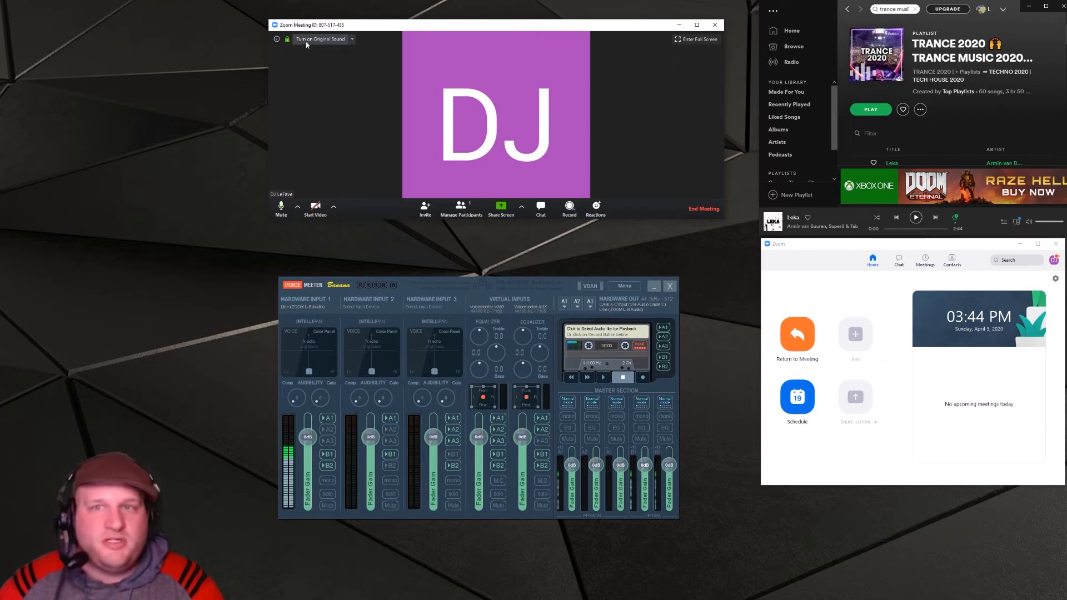
{"action": "left_click", "coordinate": [321, 39]}
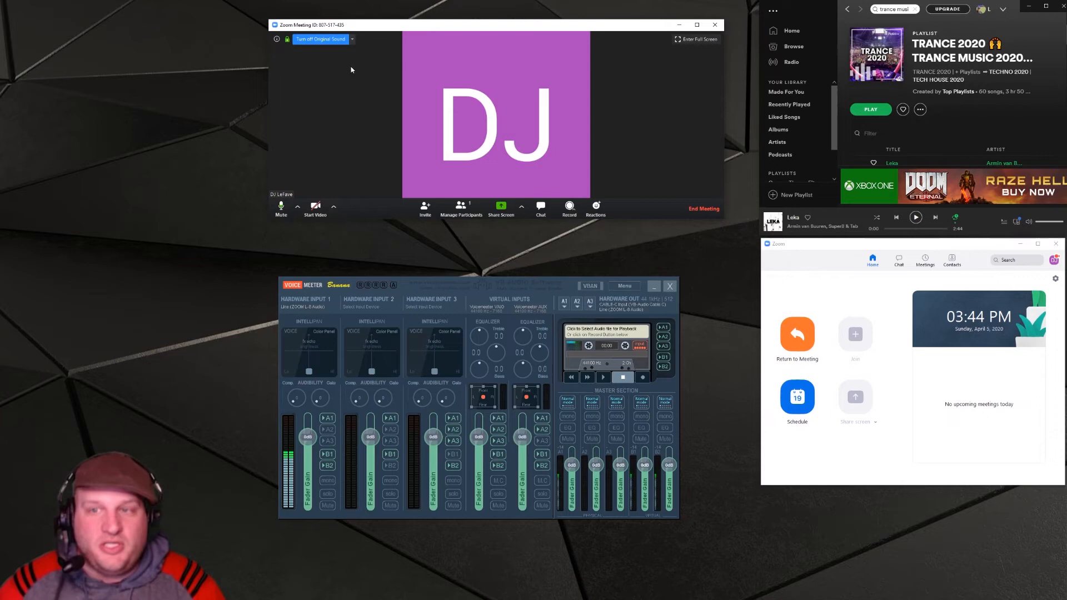
{"action": "mouse_move", "coordinate": [643, 226]}
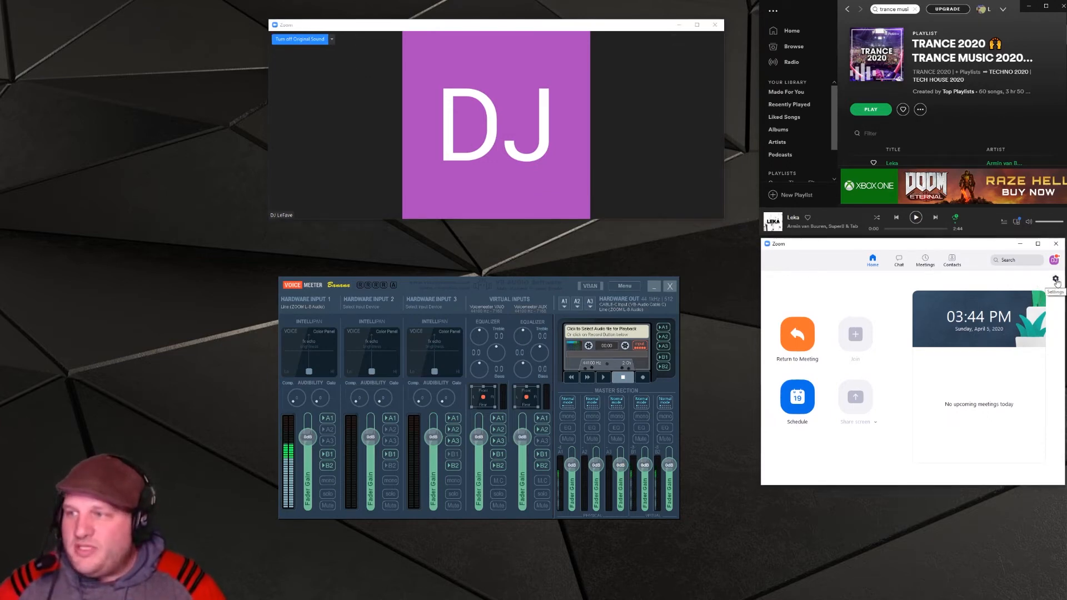
Step: Check in Zoom audio settings that the microphone is CABLE-C Output
{"action": "left_click", "coordinate": [1054, 280]}
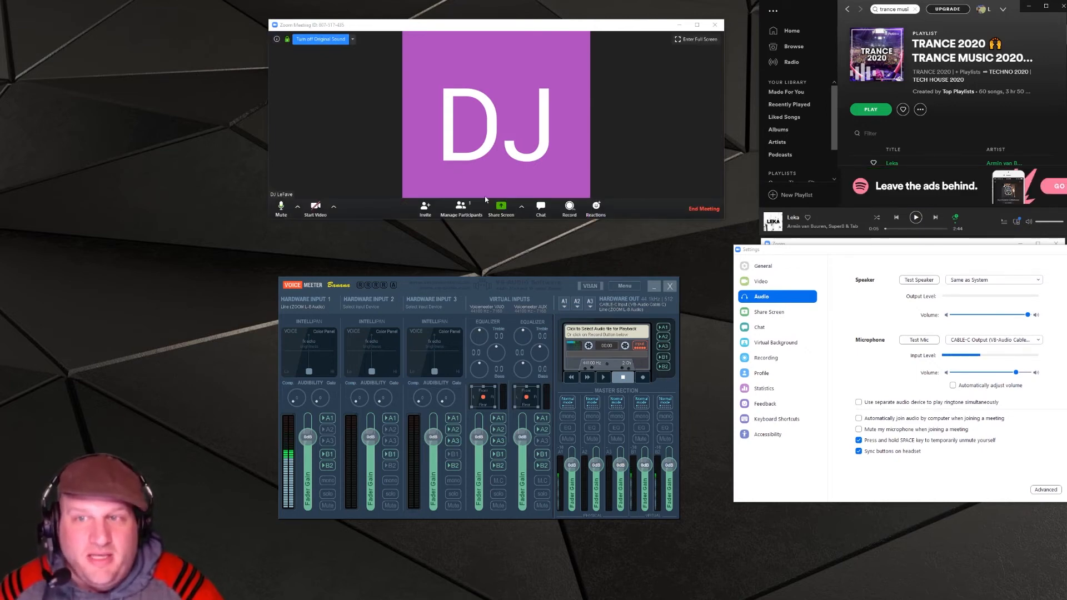
{"action": "mouse_move", "coordinate": [460, 208]}
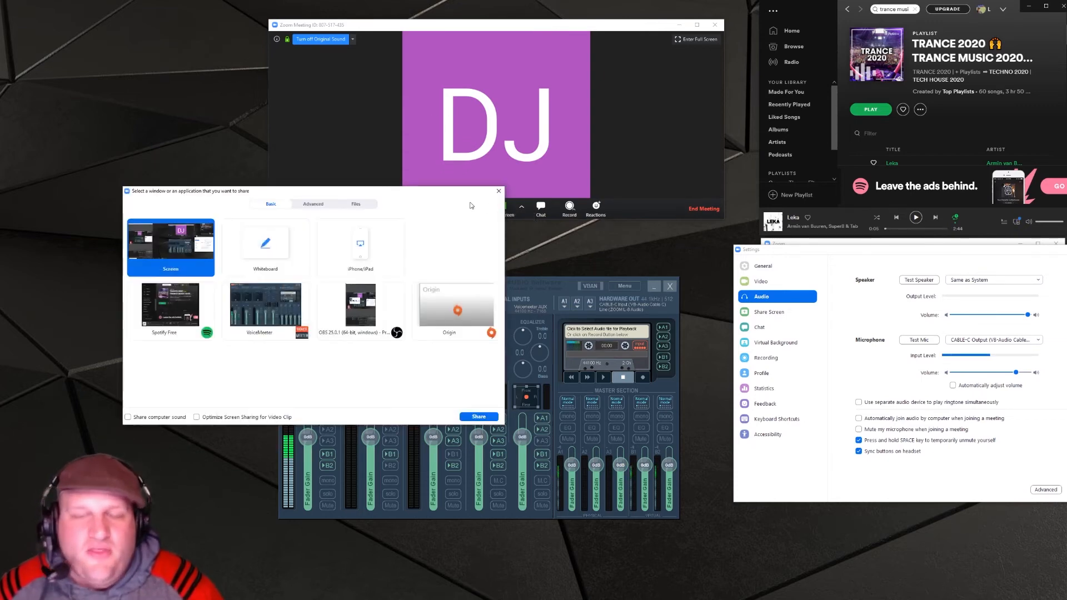
Step: Share the Spotify Free window to the meeting and bring up the toolbar's More menu
{"action": "left_click", "coordinate": [265, 308]}
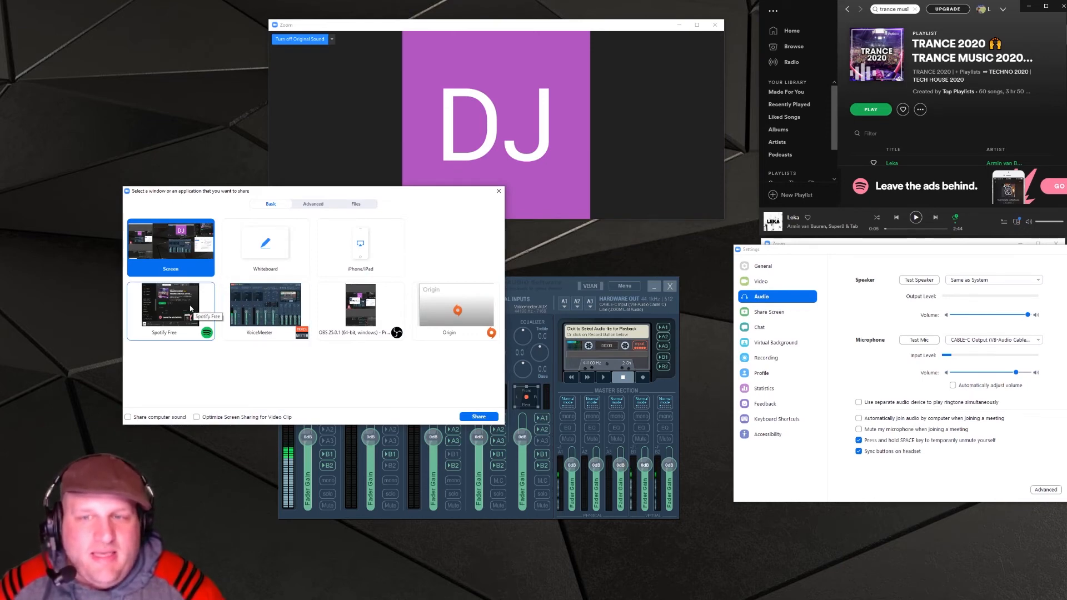
{"action": "left_click", "coordinate": [170, 307]}
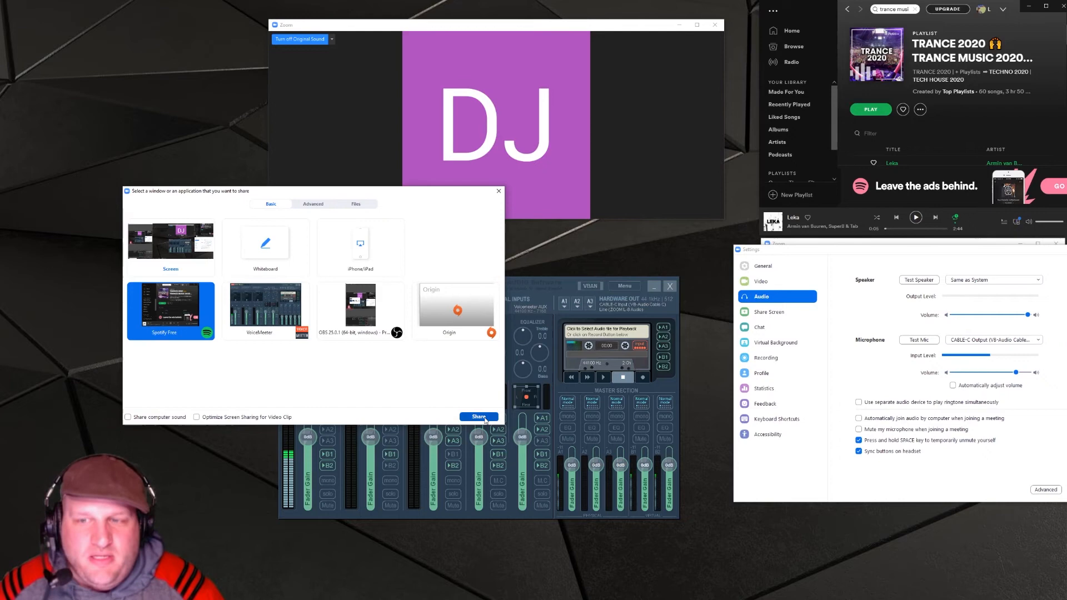
{"action": "left_click", "coordinate": [479, 417]}
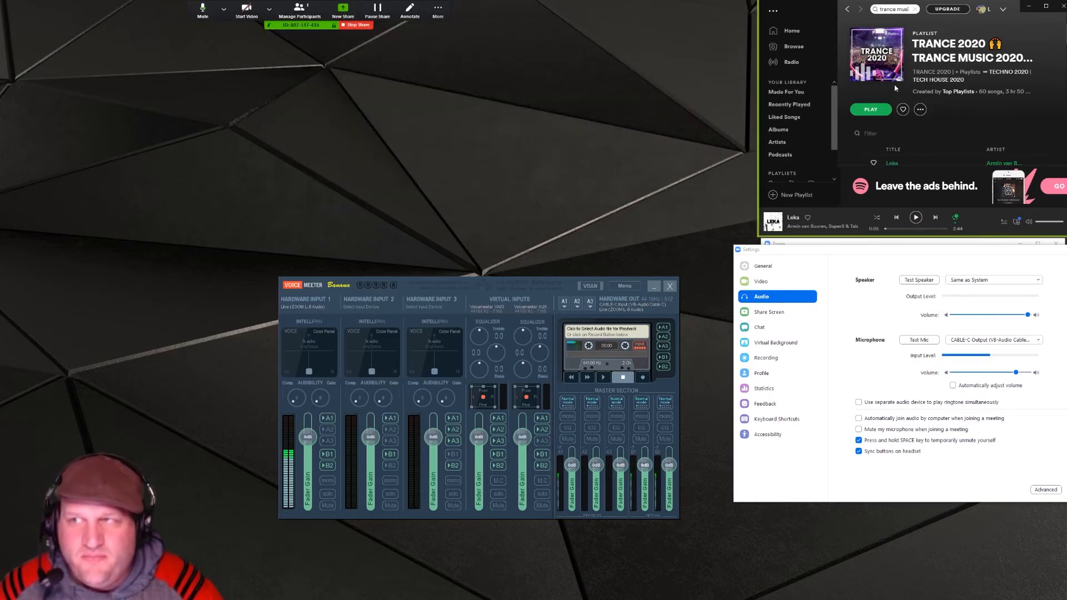
{"action": "left_click", "coordinate": [438, 12]}
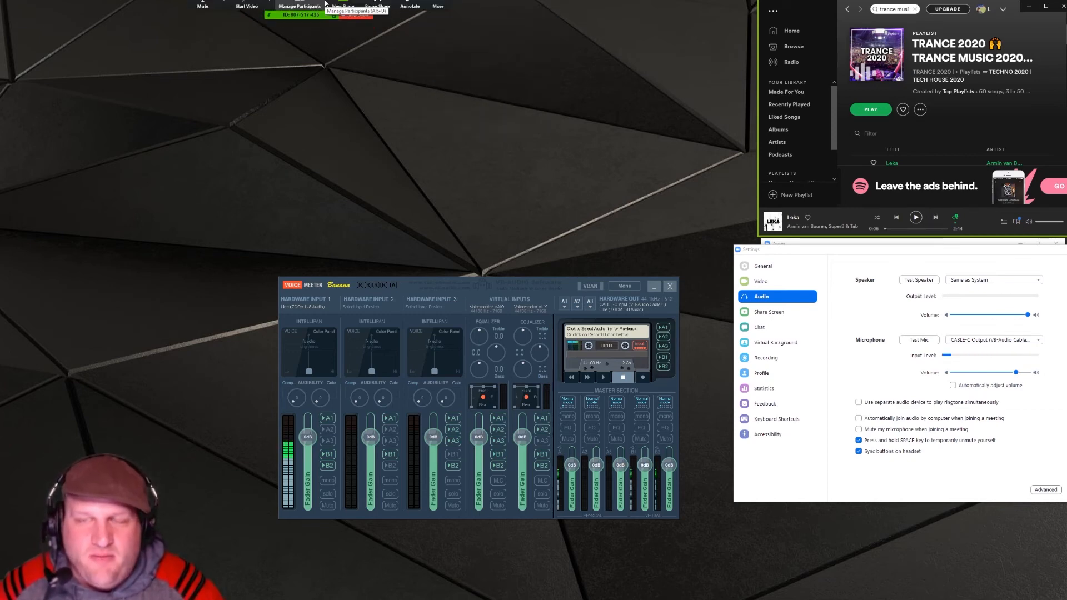
{"action": "left_click", "coordinate": [438, 10]}
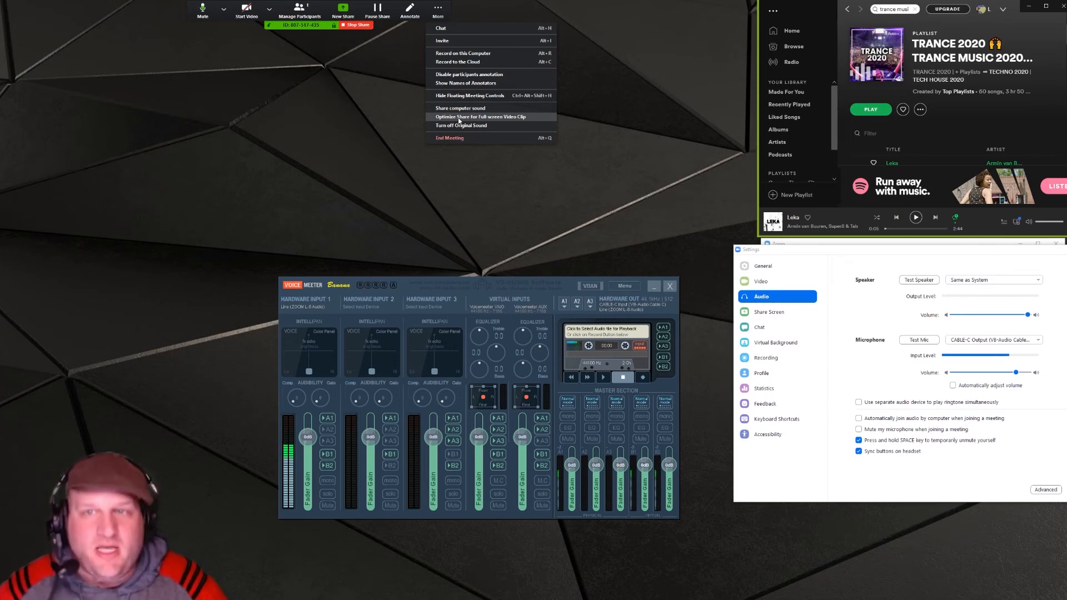
Step: Bring up the Invite people window from the meeting controls
{"action": "left_click", "coordinate": [441, 40]}
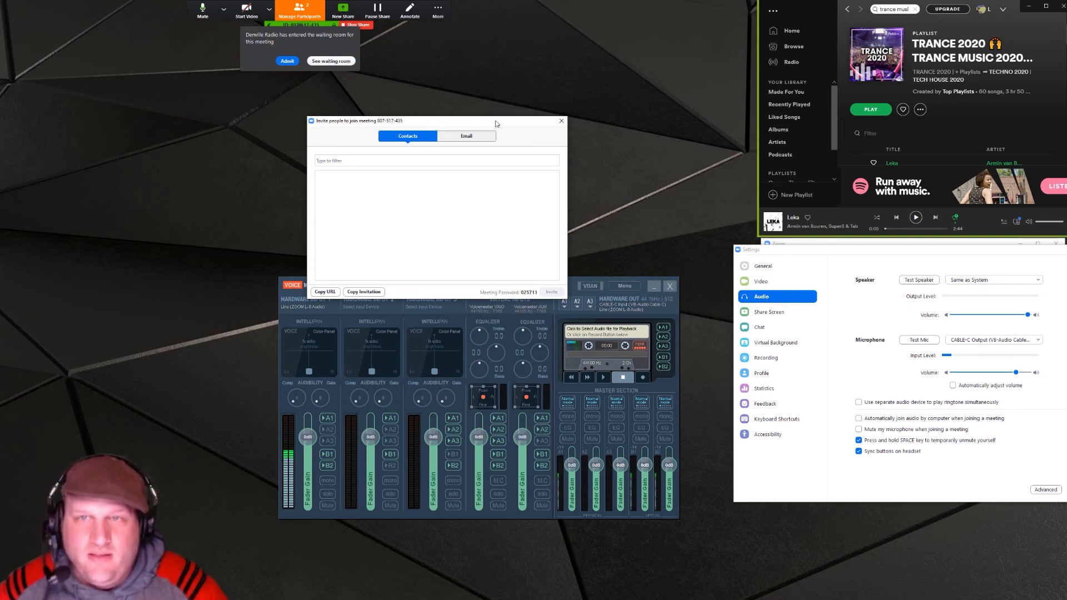
Step: Admit the waiting participant and start the TRANCE 2020 playlist in Spotify
{"action": "left_click", "coordinate": [286, 60]}
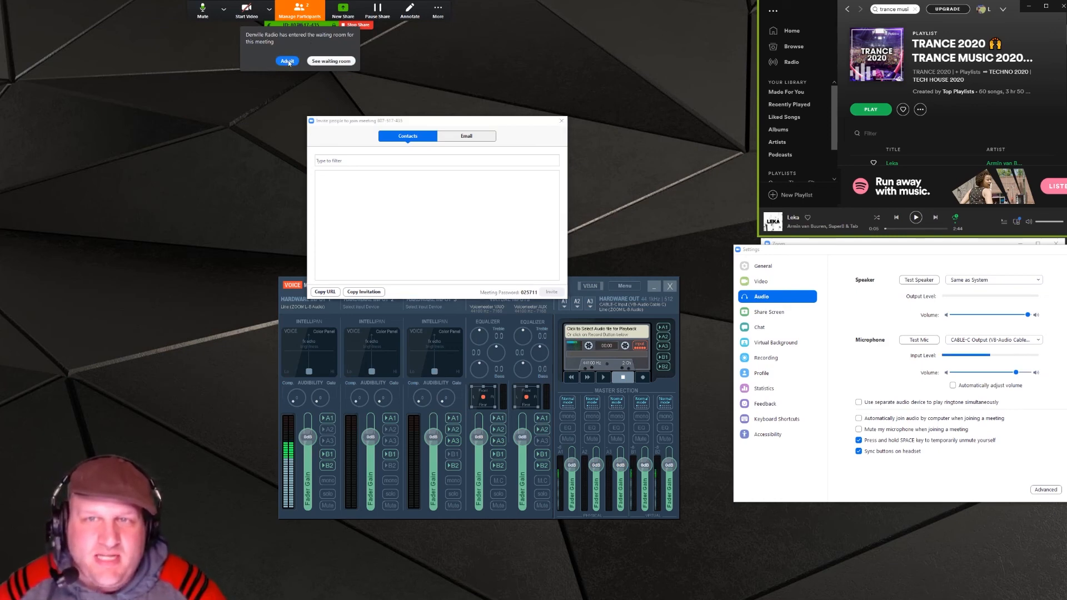
{"action": "left_click", "coordinate": [287, 60]}
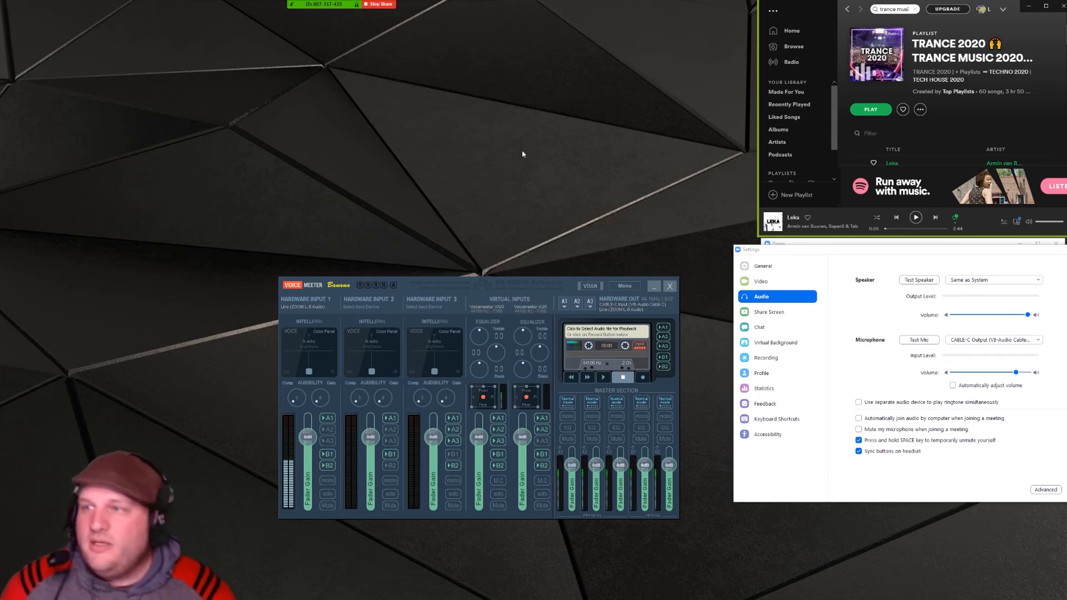
{"action": "left_click", "coordinate": [871, 109]}
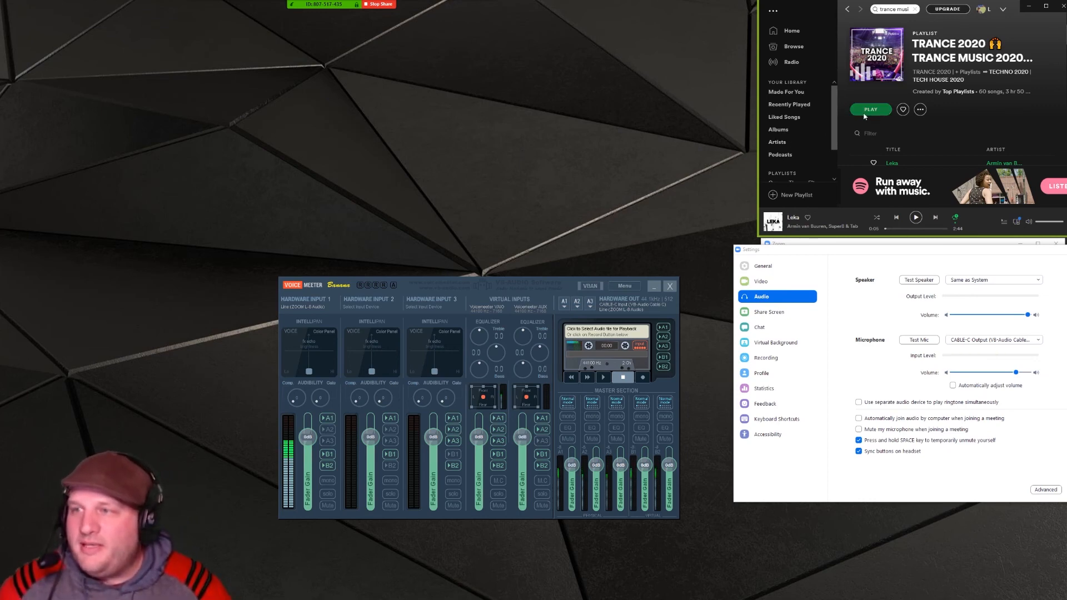
{"action": "left_click", "coordinate": [870, 109]}
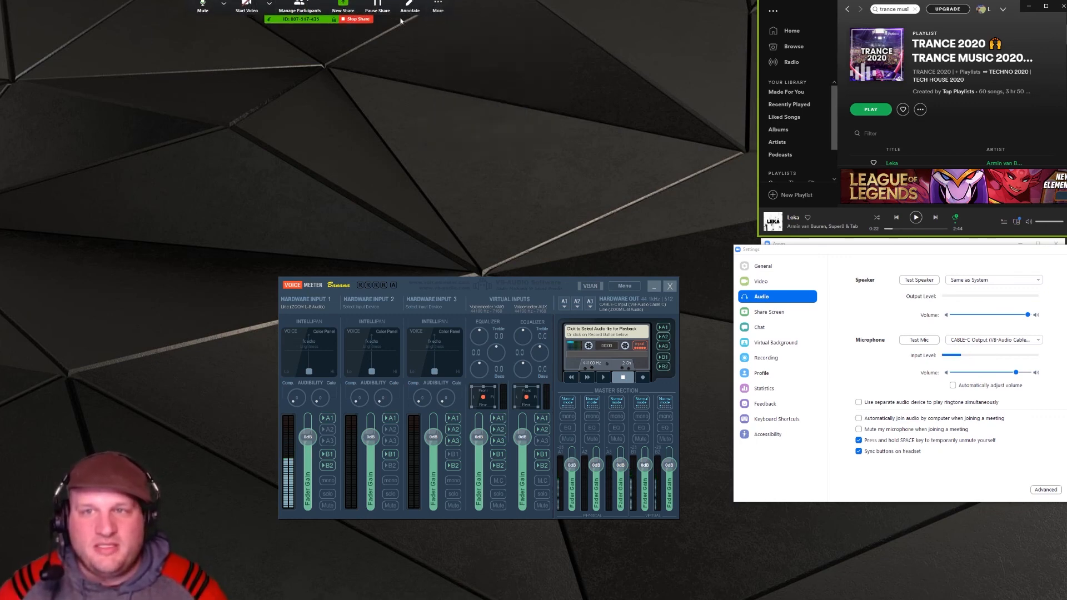
Step: End the meeting from the floating toolbar's More menu
{"action": "left_click", "coordinate": [438, 10]}
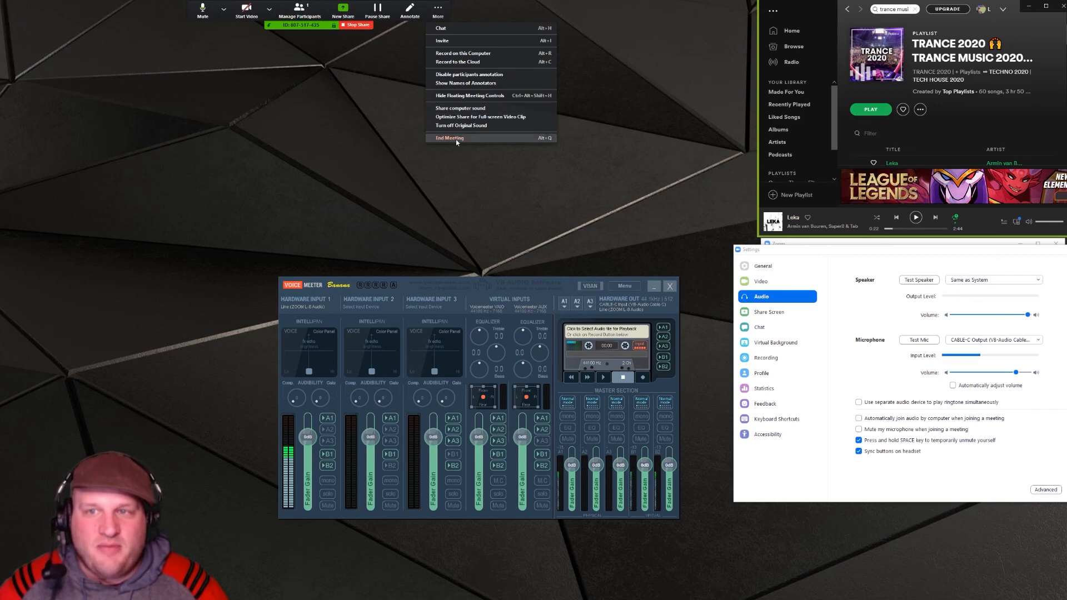
{"action": "left_click", "coordinate": [449, 138]}
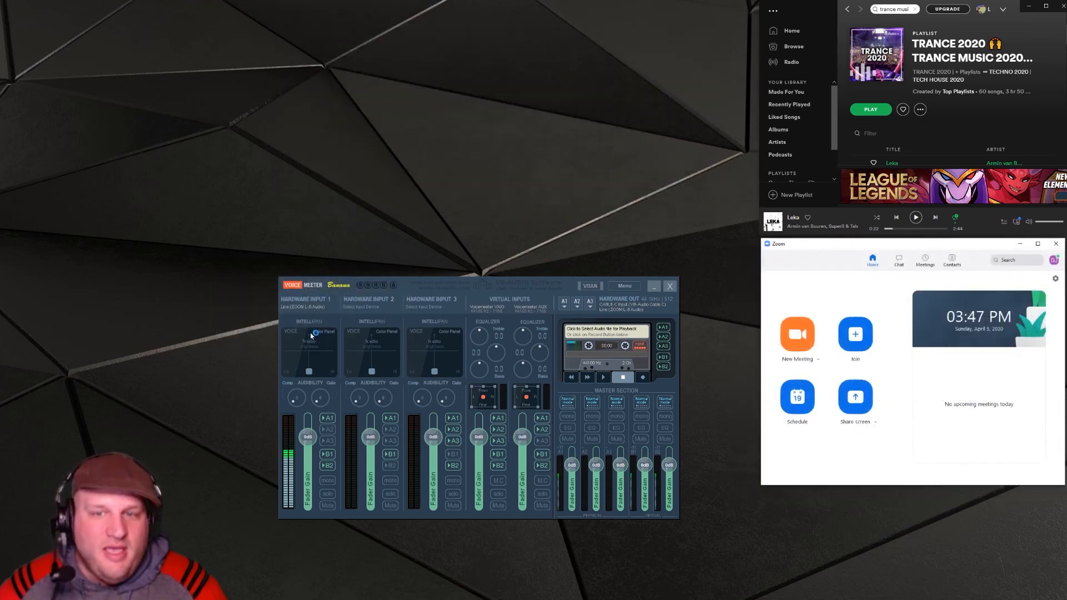
{"action": "mouse_move", "coordinate": [175, 265]}
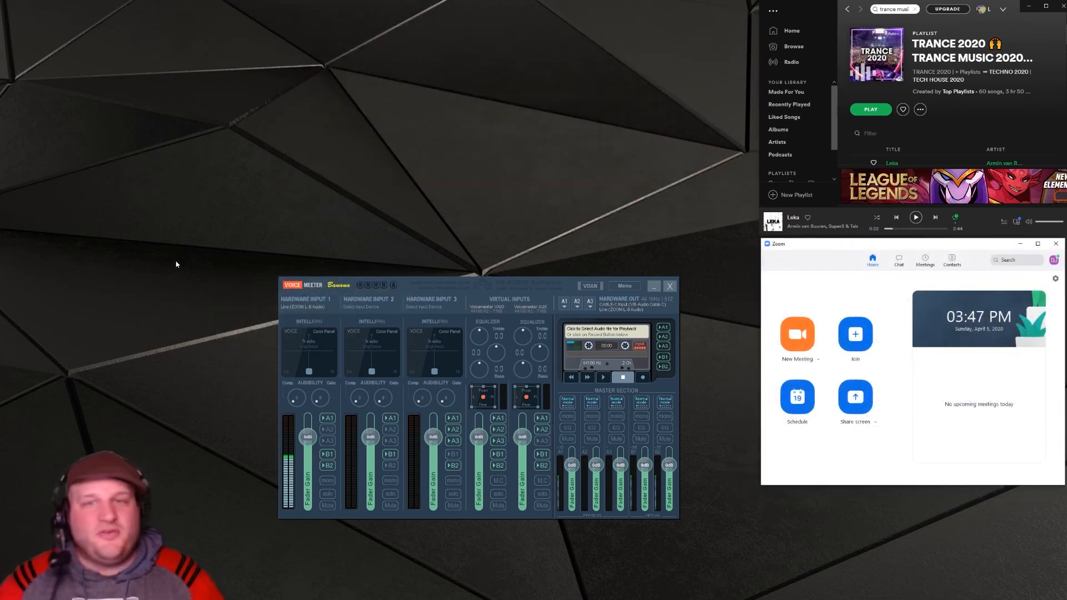